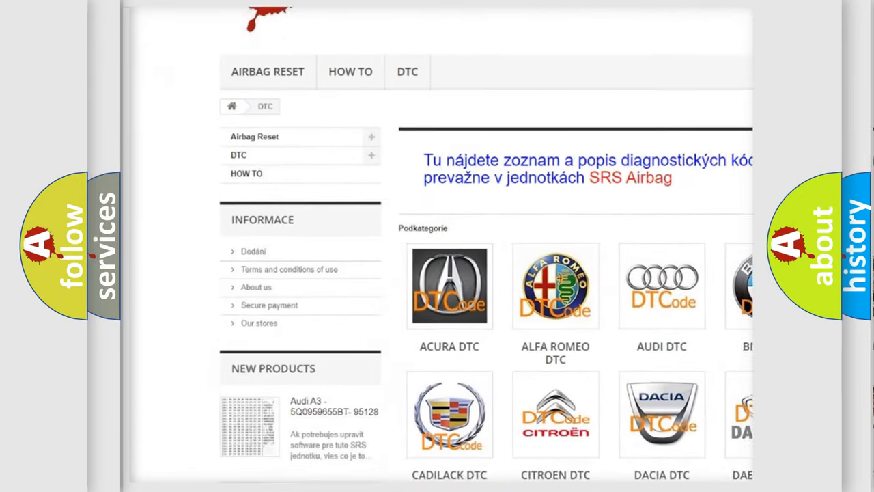
scroll("down", 3)
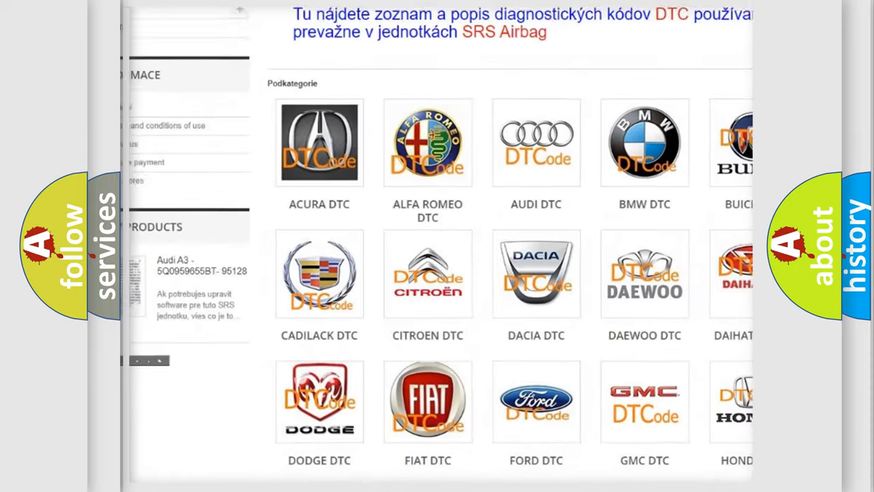
scroll("down", 3)
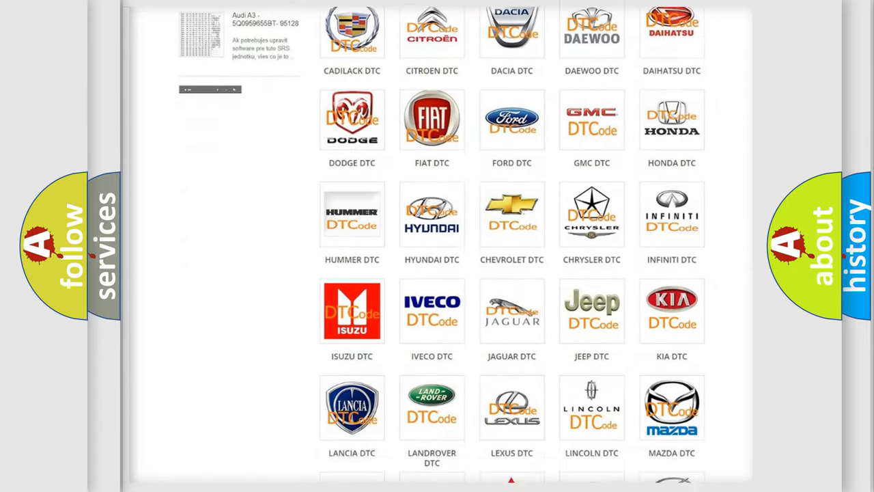
scroll("down", 3)
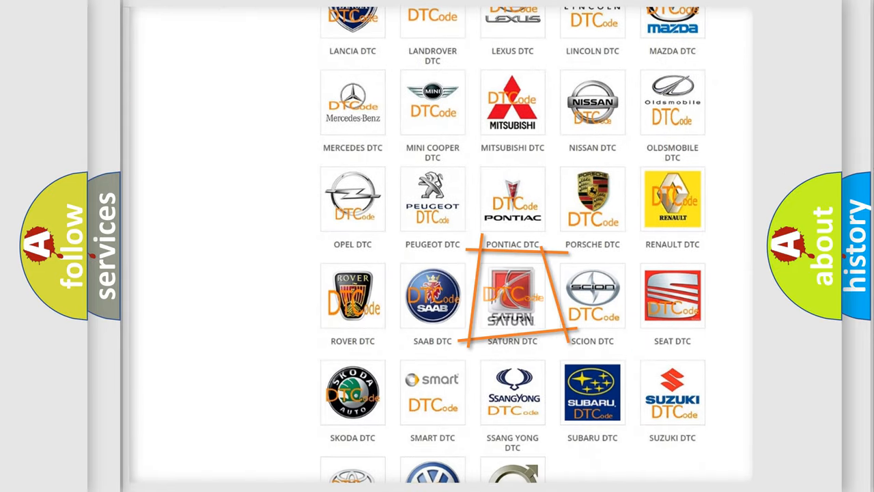